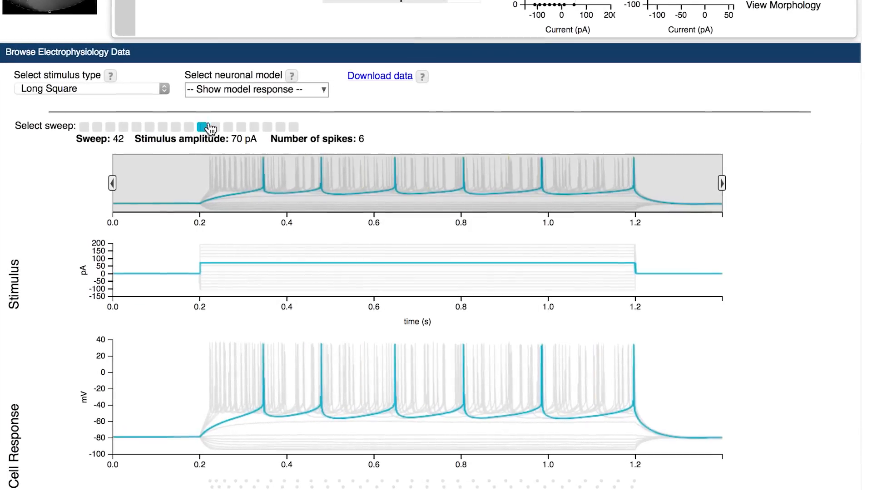
Show sweep 43's cell response, then display the neuron's projected morphology views and 3D reconstruction.
left_click(209, 126)
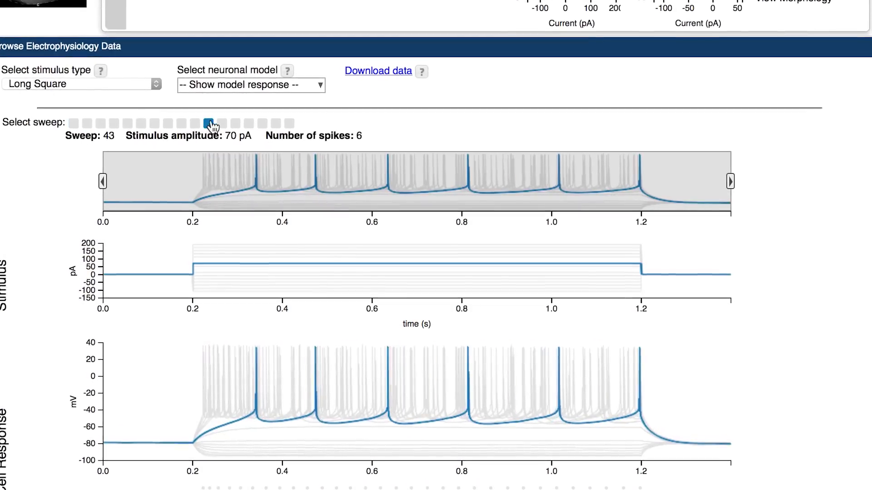
left_click(807, 1)
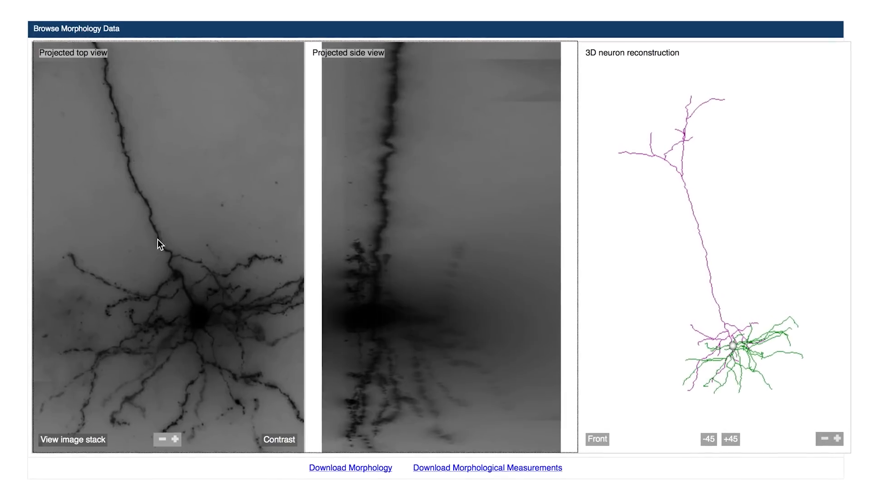